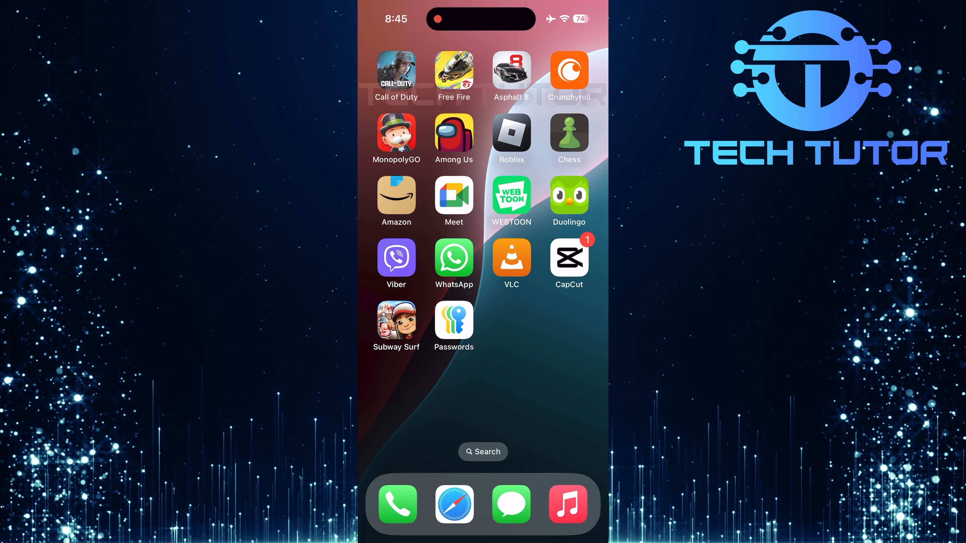
# Step: Bring up Control Center's expanded brightness panel with the Dark Mode toggle visible
pyautogui.click(567, 198)
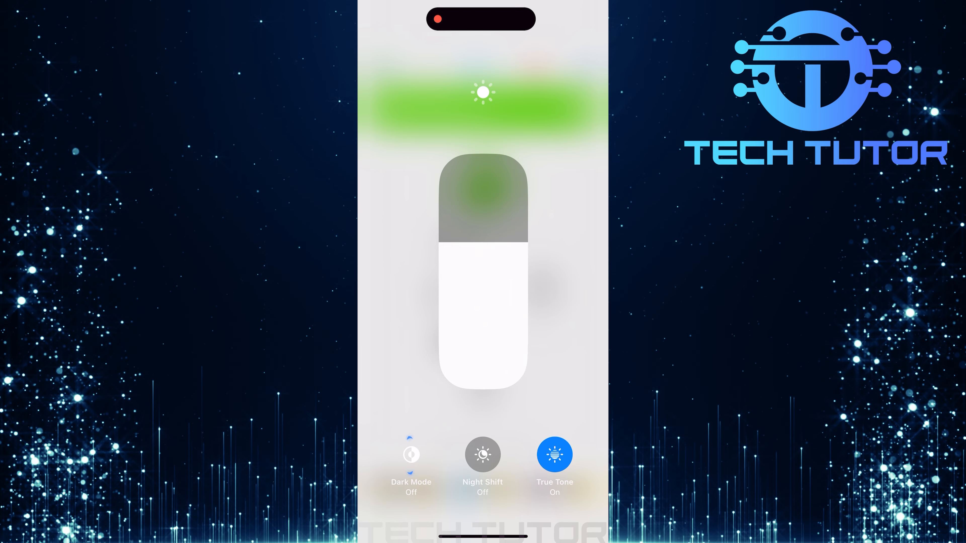
# Step: Enable Dark Mode and return to Duolingo's learning path at Unit 1 'Order food and drink'
pyautogui.click(411, 455)
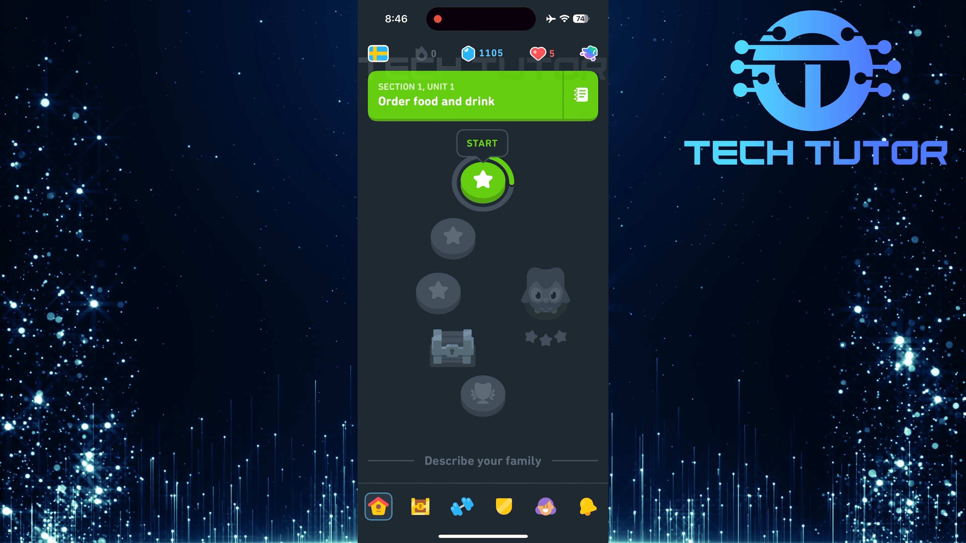
pyautogui.click(544, 506)
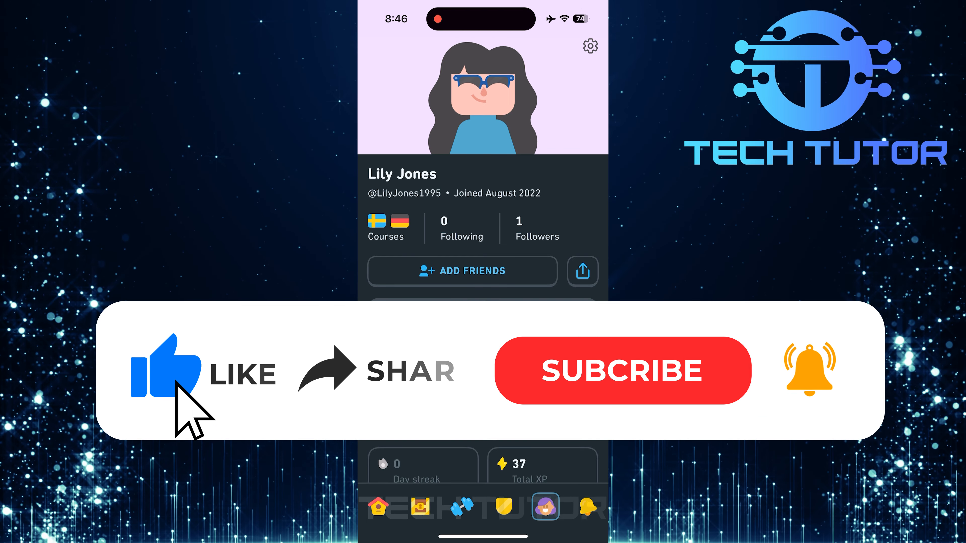
pyautogui.moveTo(342, 403)
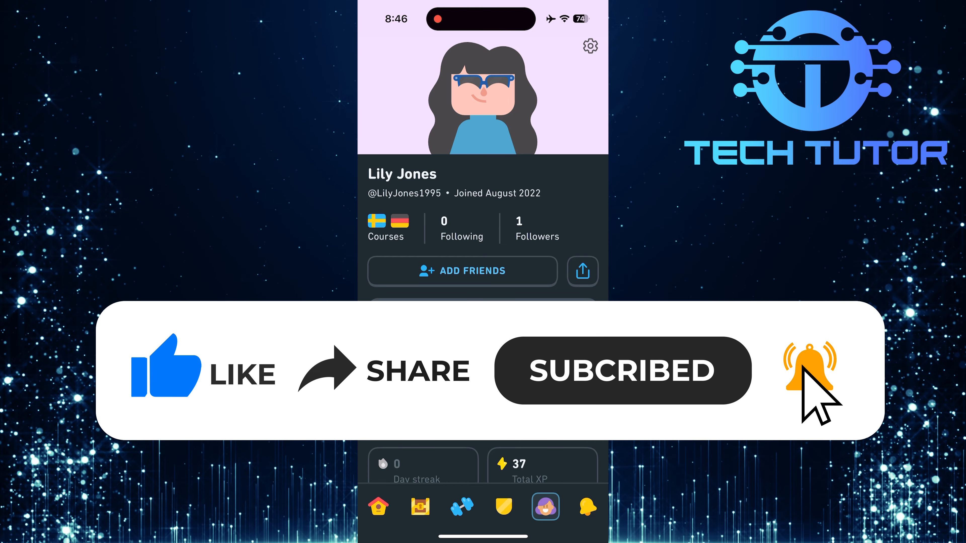
pyautogui.moveTo(816, 400)
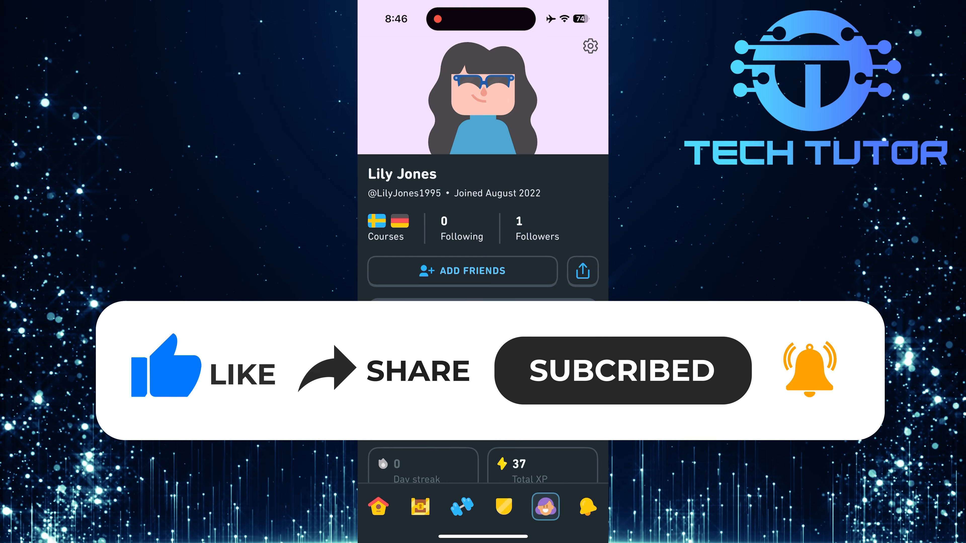